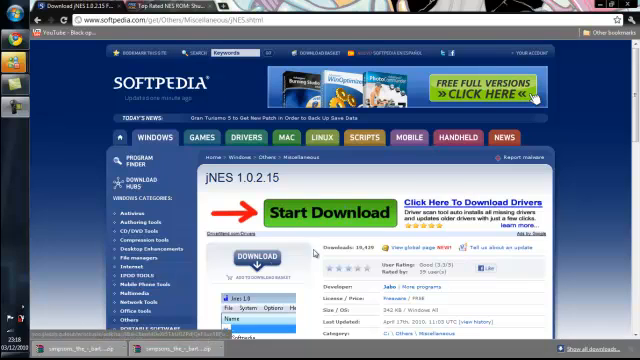
Start the jNES 1.0.2.15 download from its Softpedia page
click(323, 214)
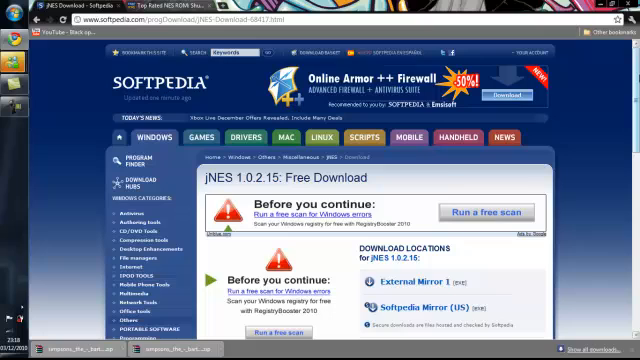
scroll(down, 3)
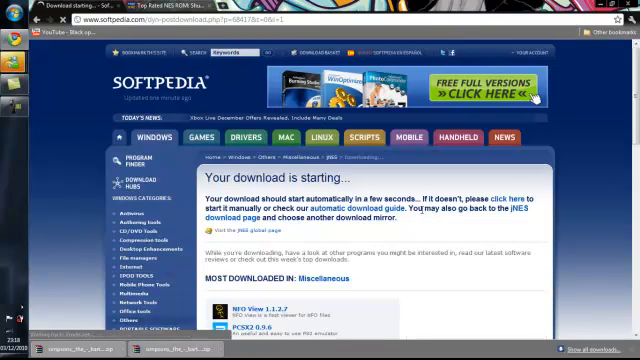
scroll(down, 3)
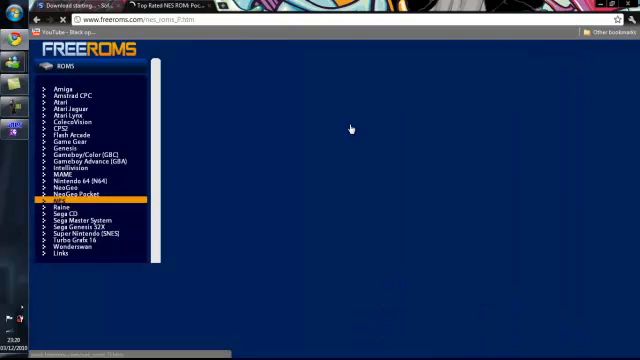
Download the Pac-Man (Namco) NES ROM archive from FreeROMs and open it
click(75, 200)
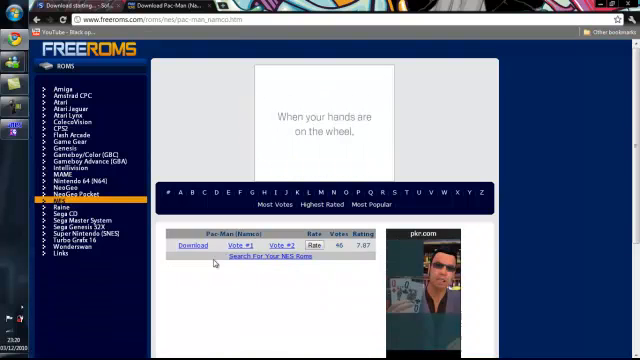
click(191, 244)
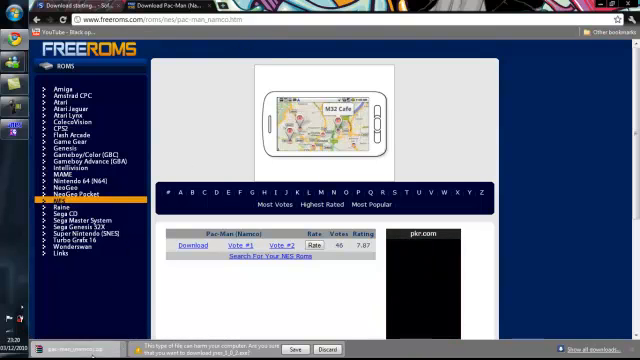
click(88, 348)
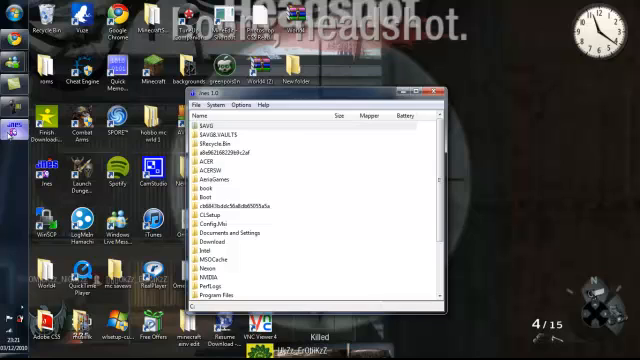
Use jNES File > Open to browse the roms folder of NES ROMs
click(211, 104)
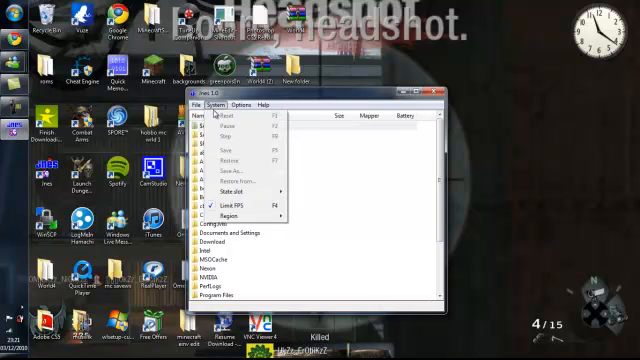
click(212, 103)
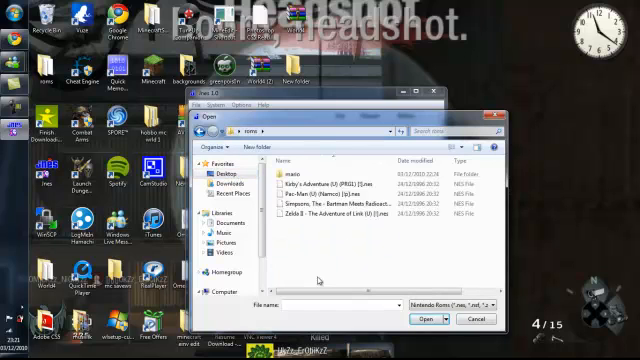
click(320, 172)
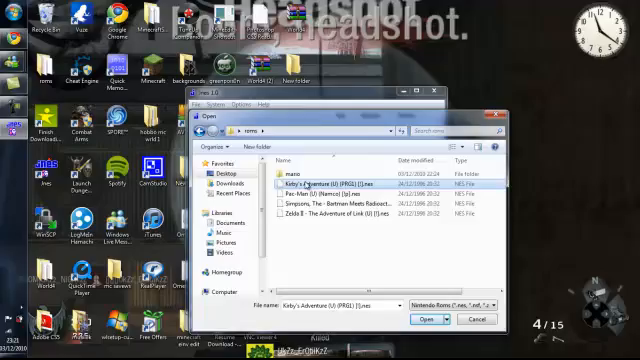